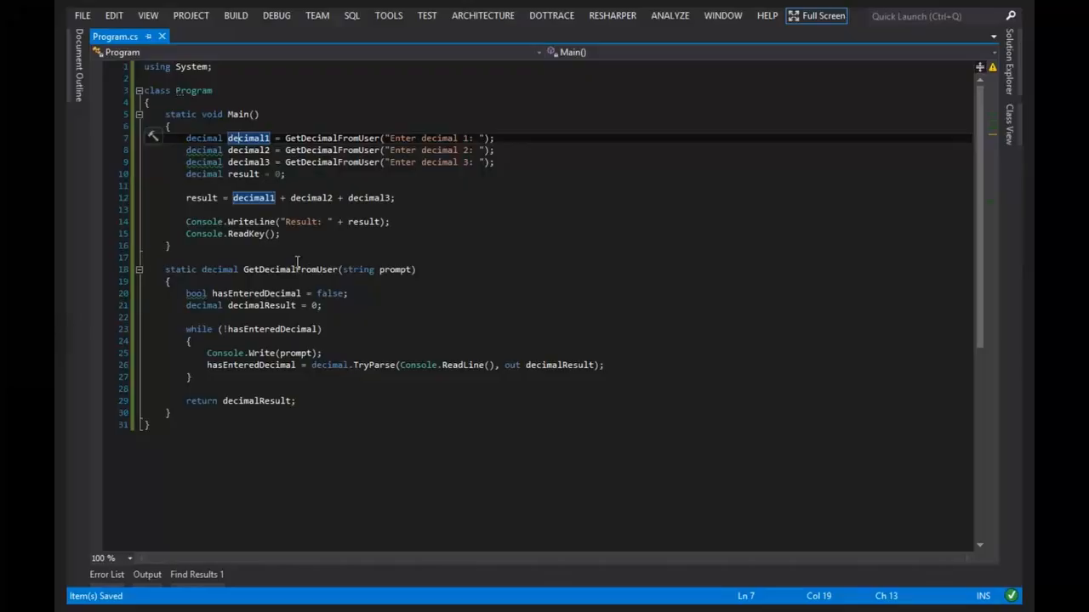
pyautogui.moveTo(287, 256)
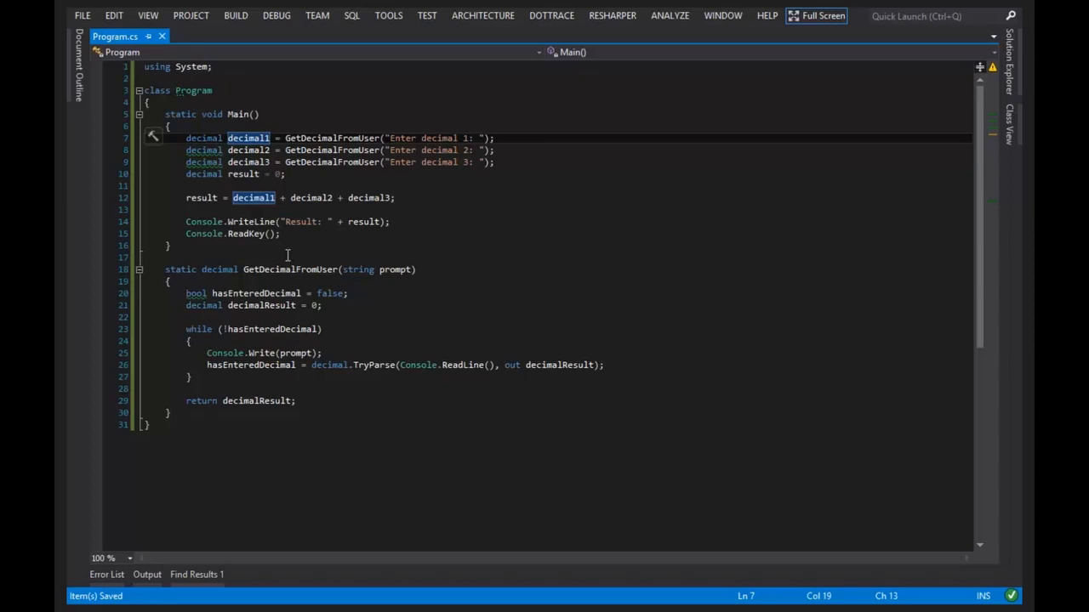
pyautogui.moveTo(287, 255)
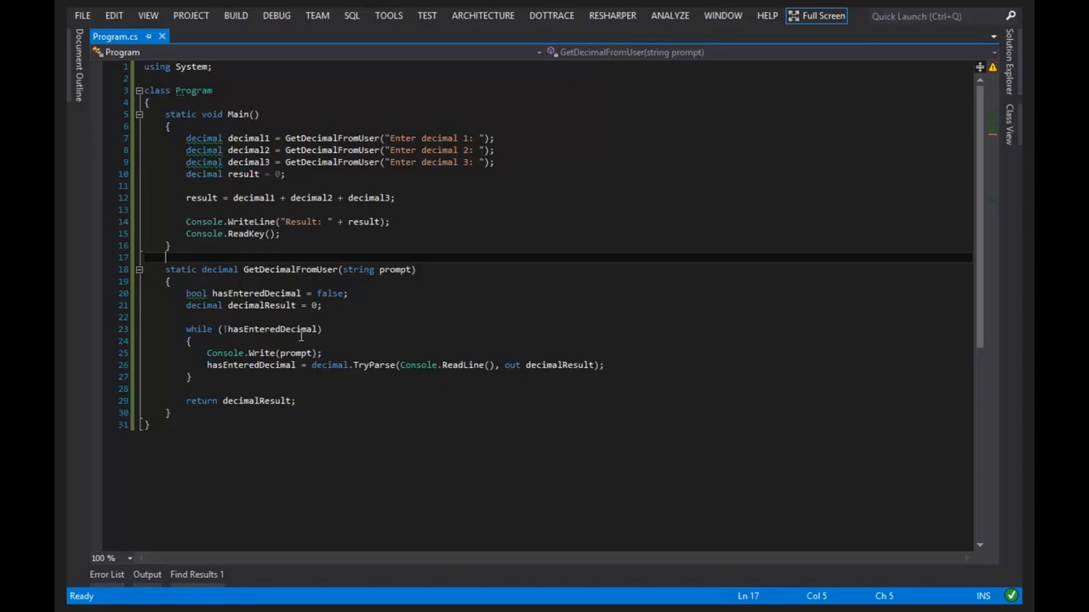
pyautogui.moveTo(298, 329)
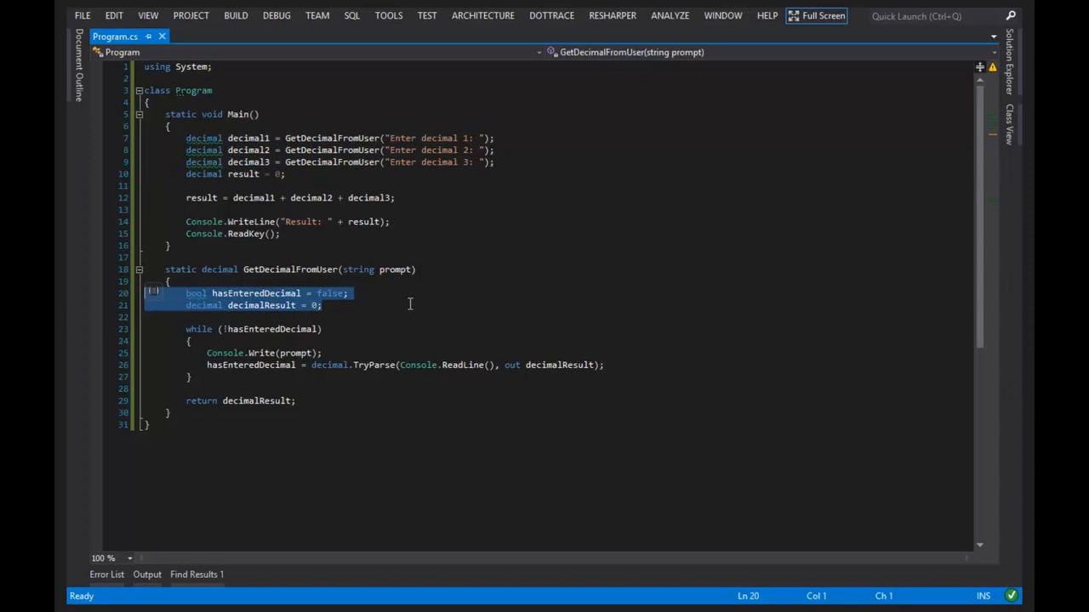
# Step: After GetDecimalFromUser, add a static ScopeExample() method containing Console.WriteLine(decimal1)
pyautogui.click(321, 305)
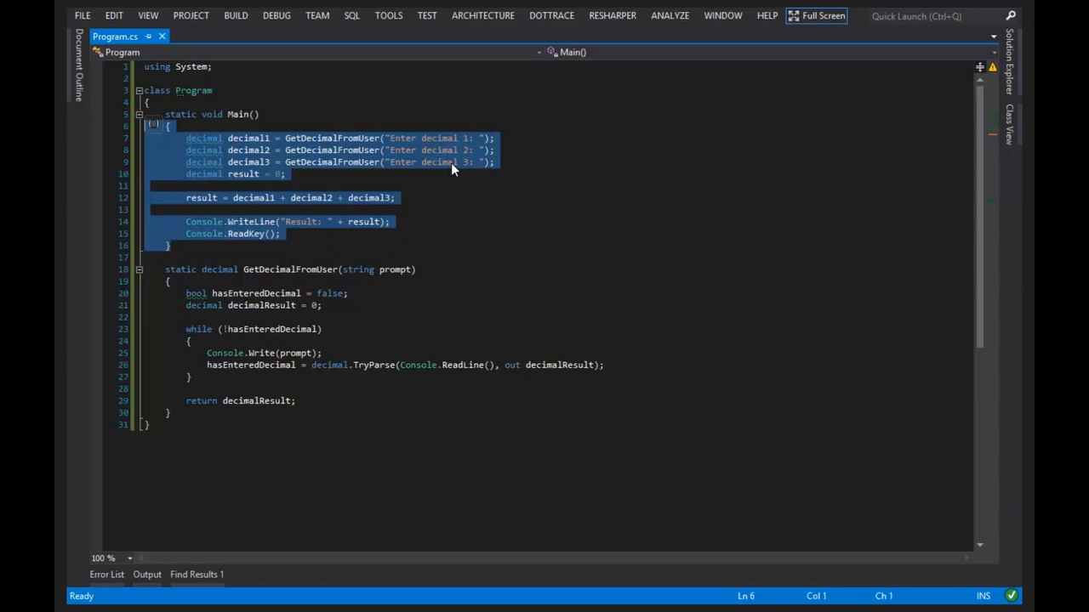
pyautogui.moveTo(346, 143)
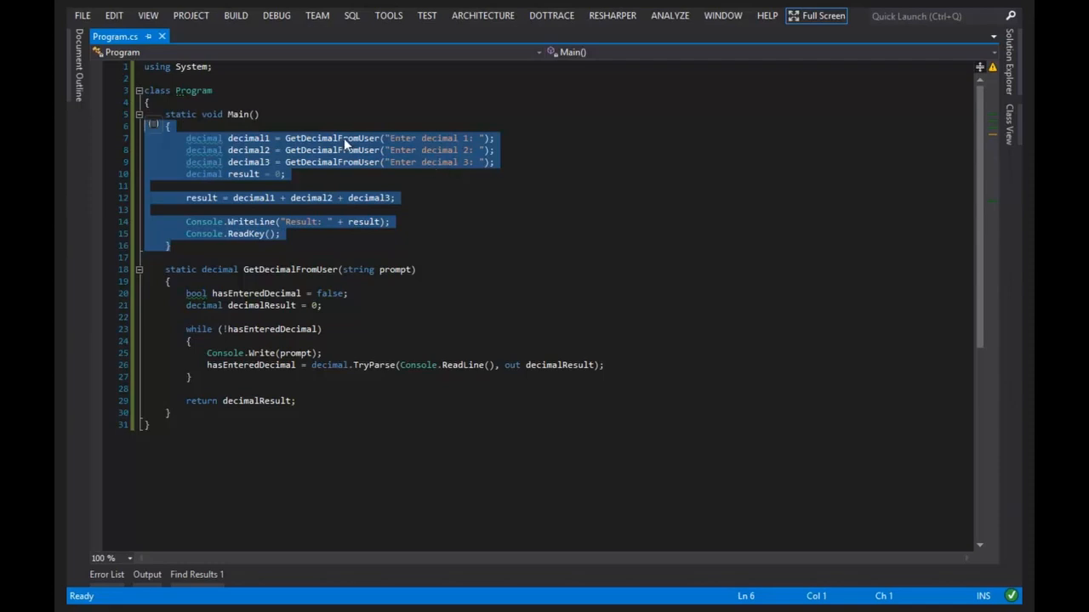
pyautogui.moveTo(216, 264)
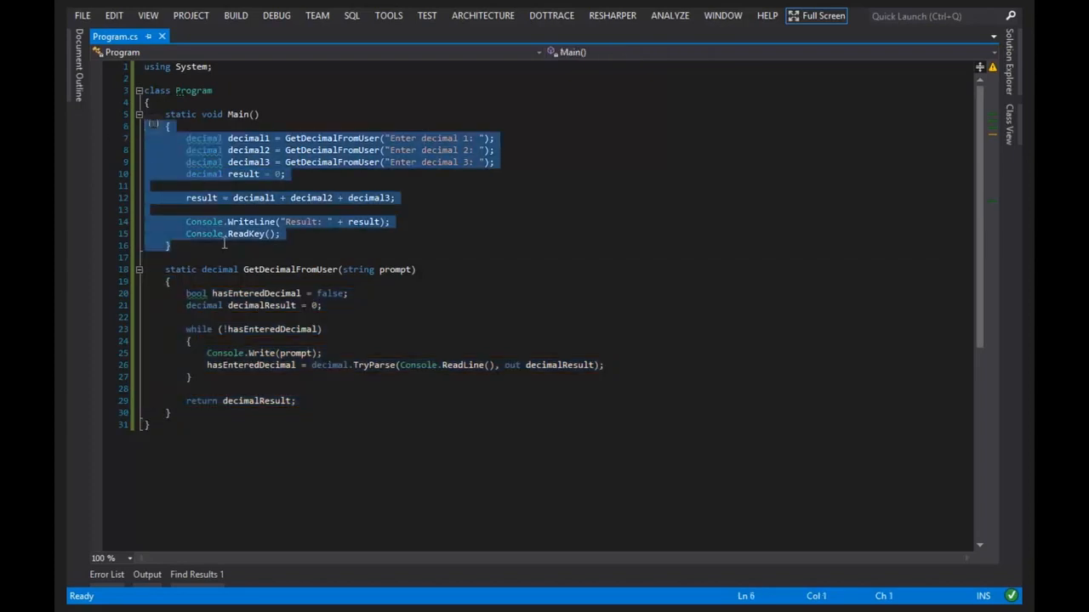
pyautogui.click(223, 245)
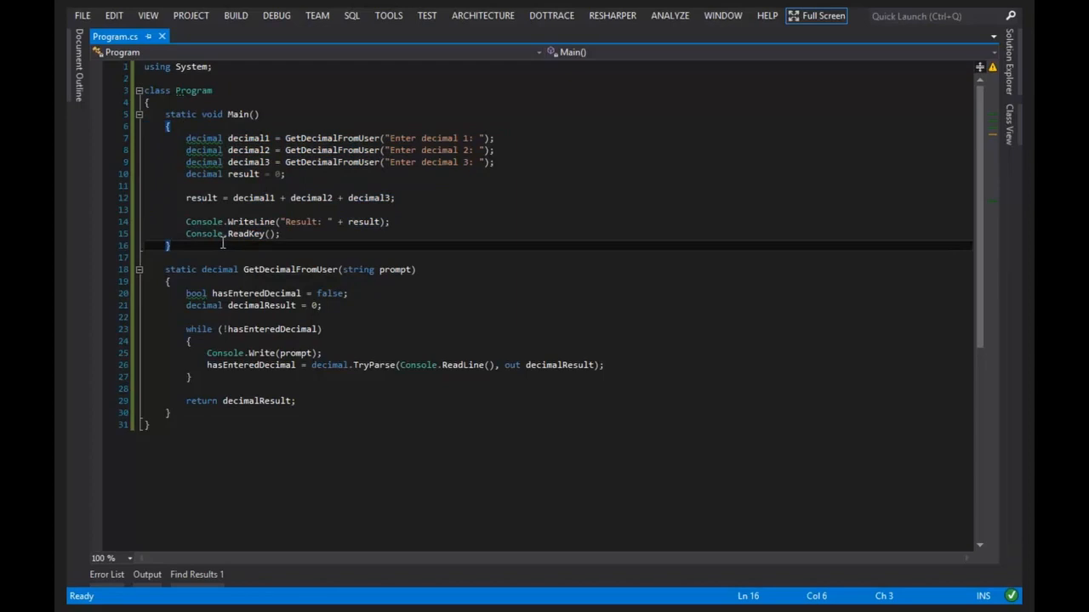
pyautogui.moveTo(204, 234)
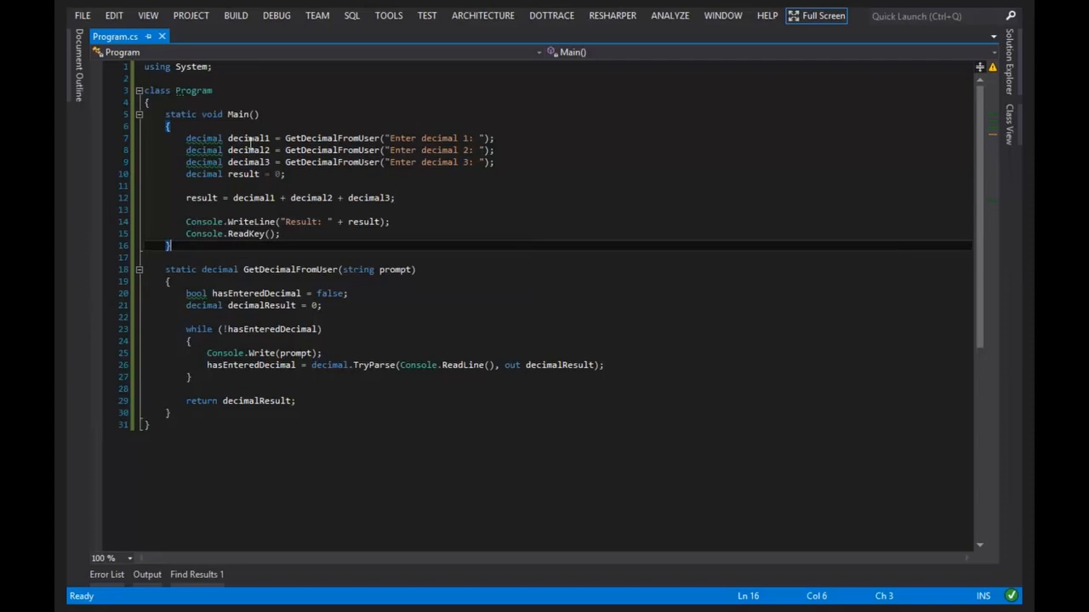
pyautogui.moveTo(251, 221)
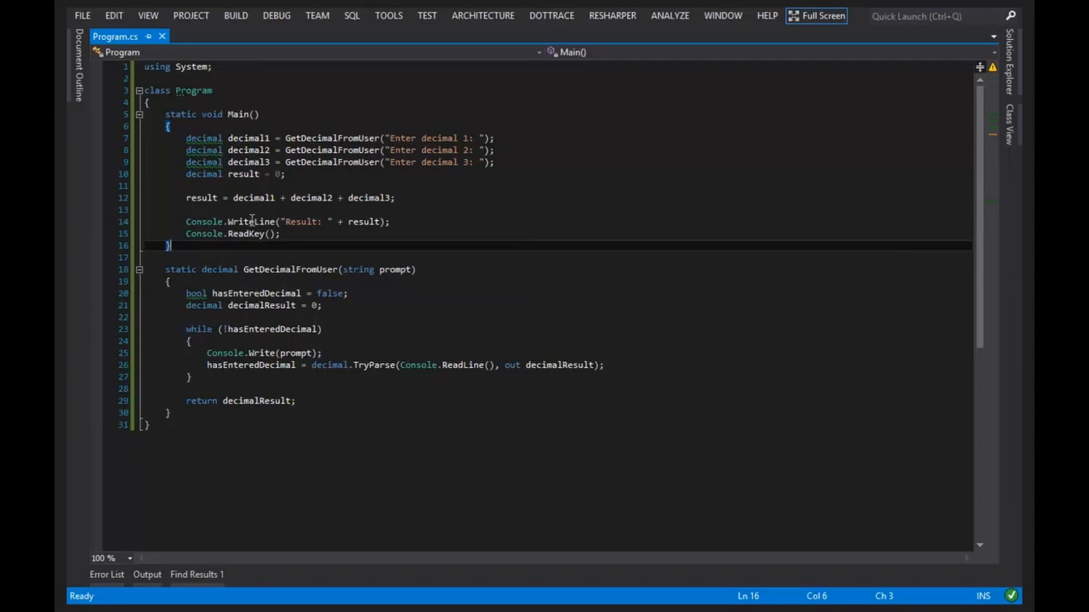
pyautogui.moveTo(252, 221)
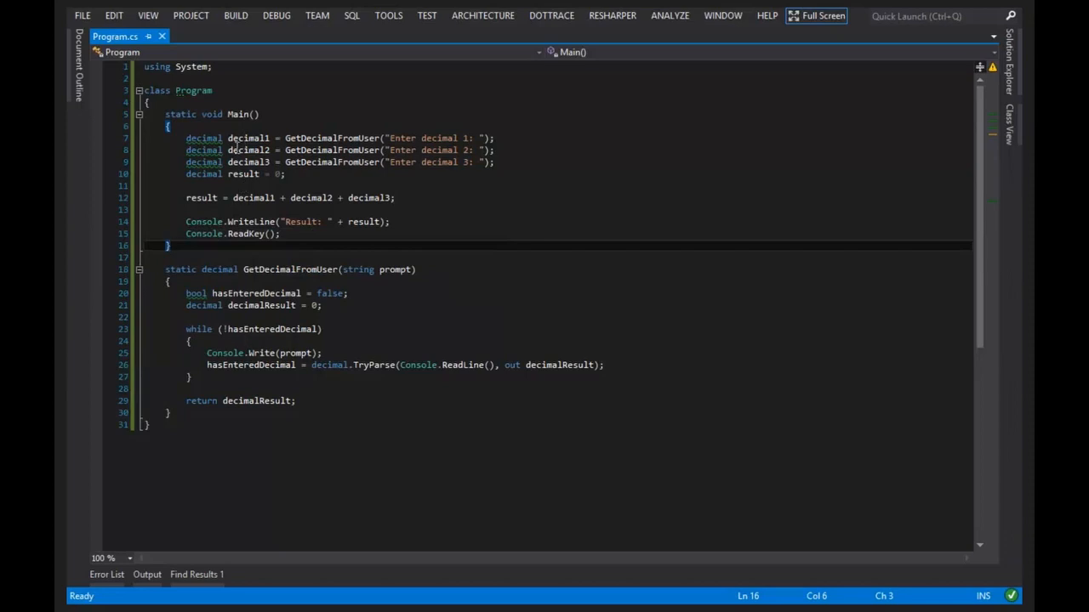
pyautogui.click(442, 405)
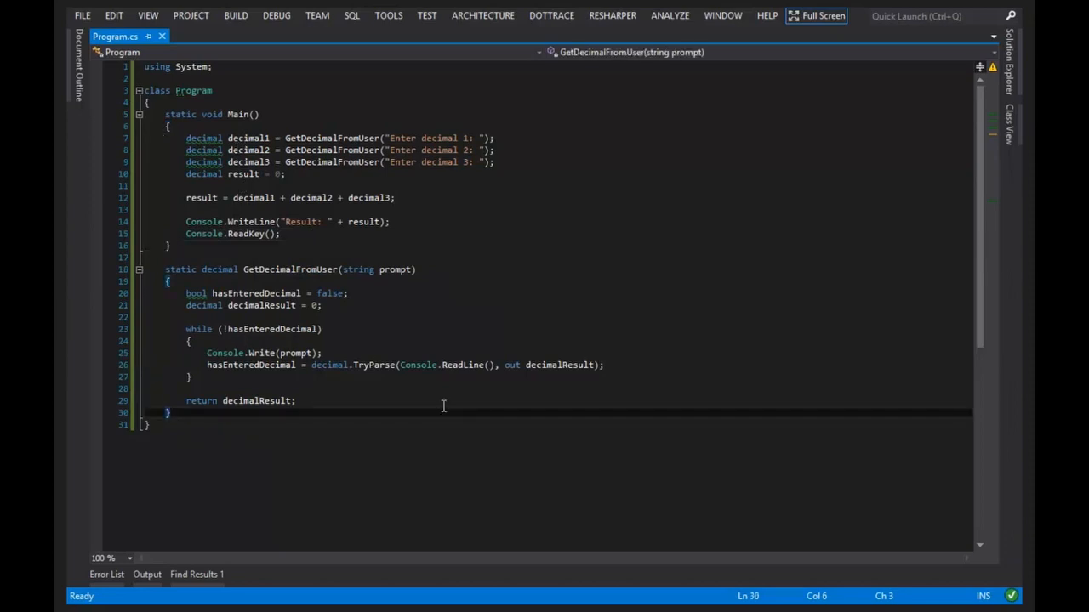
pyautogui.write('static void ScopeExample(')
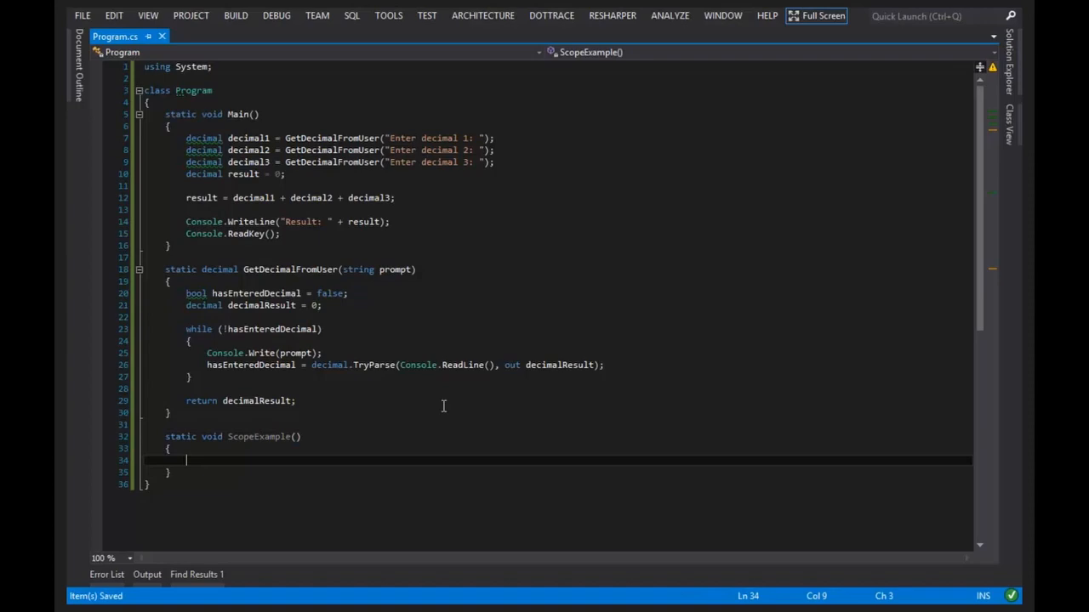
pyautogui.write('Console.writeLine(decimal1);')
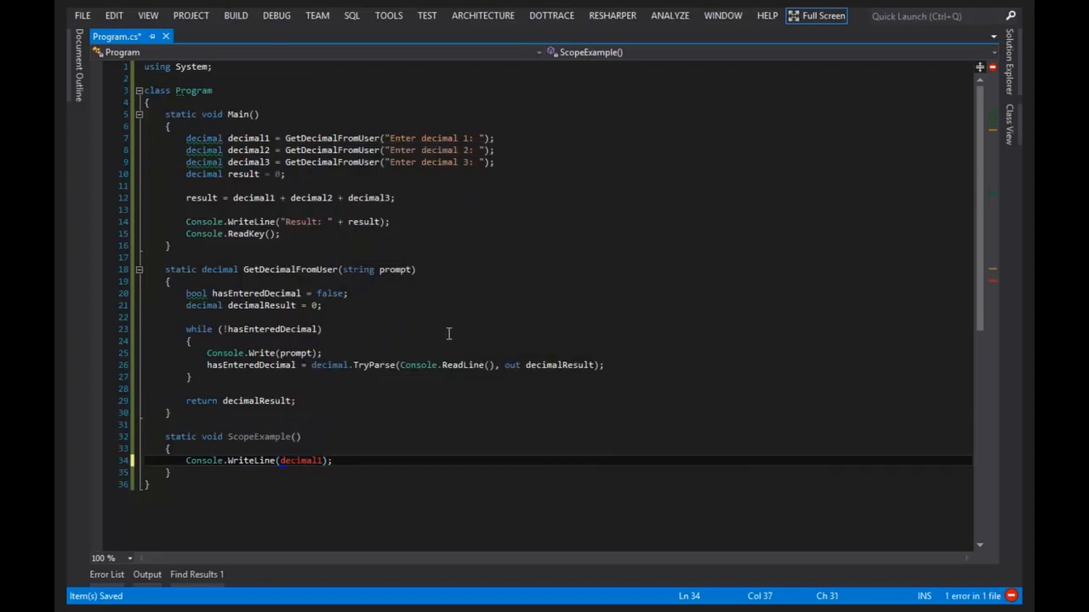
# Step: Add a ScopeExample(); call in Main after the result declaration
pyautogui.click(287, 174)
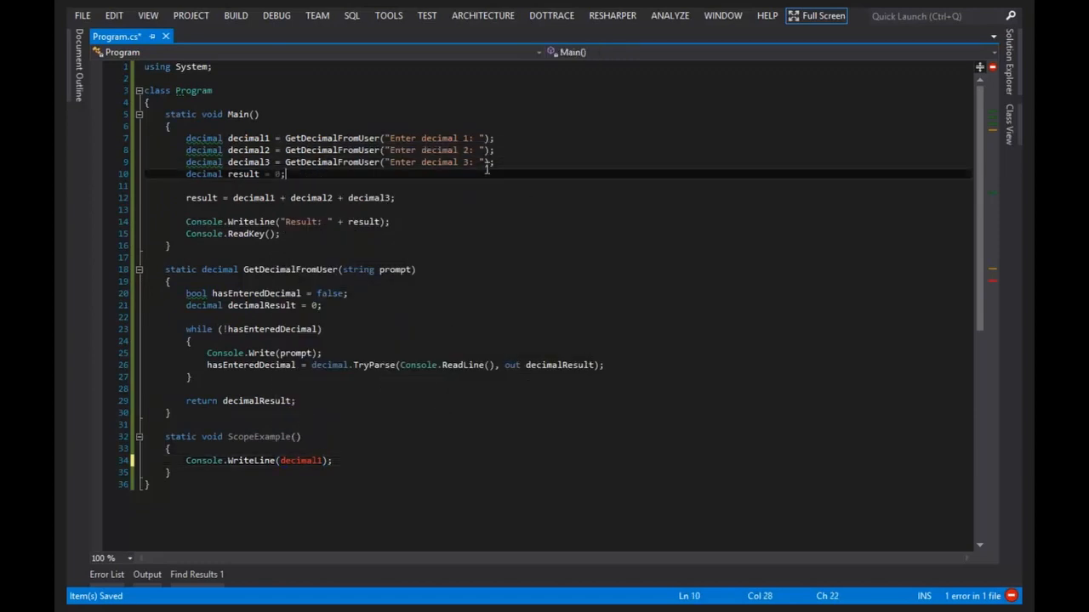
pyautogui.write('ScopeExample();')
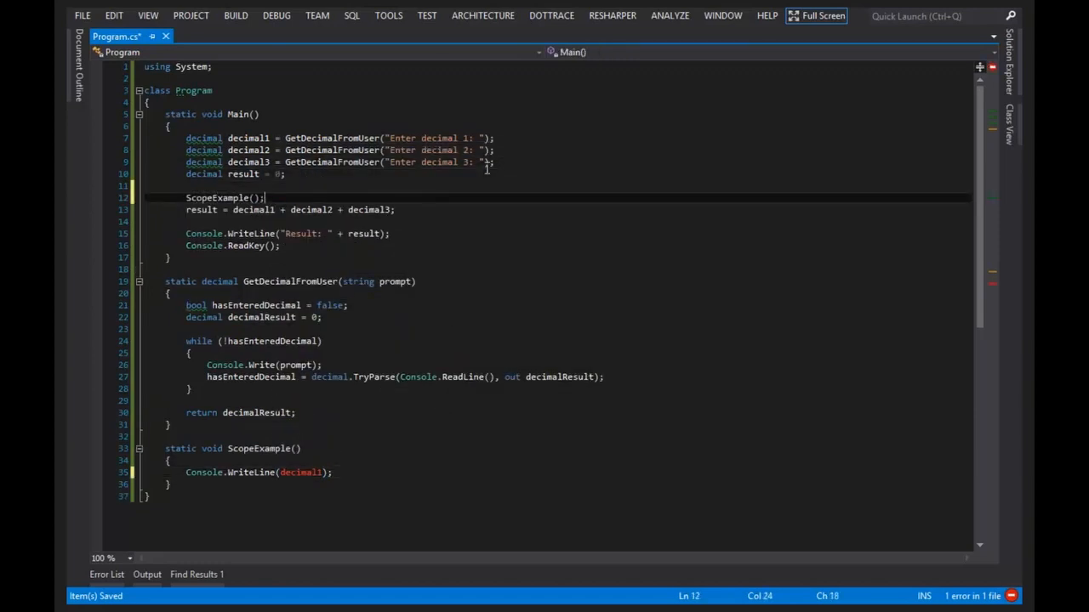
pyautogui.press('Enter')
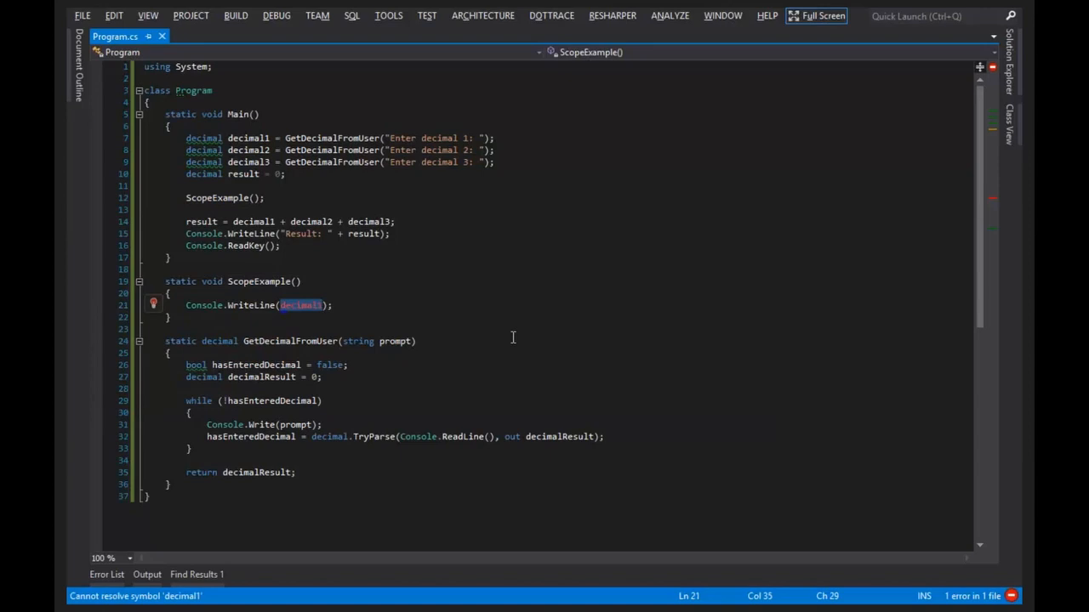
# Step: Build, then locate the 'decimal1 does not exist in the current context' error at line 21 via the Error List
pyautogui.click(416, 341)
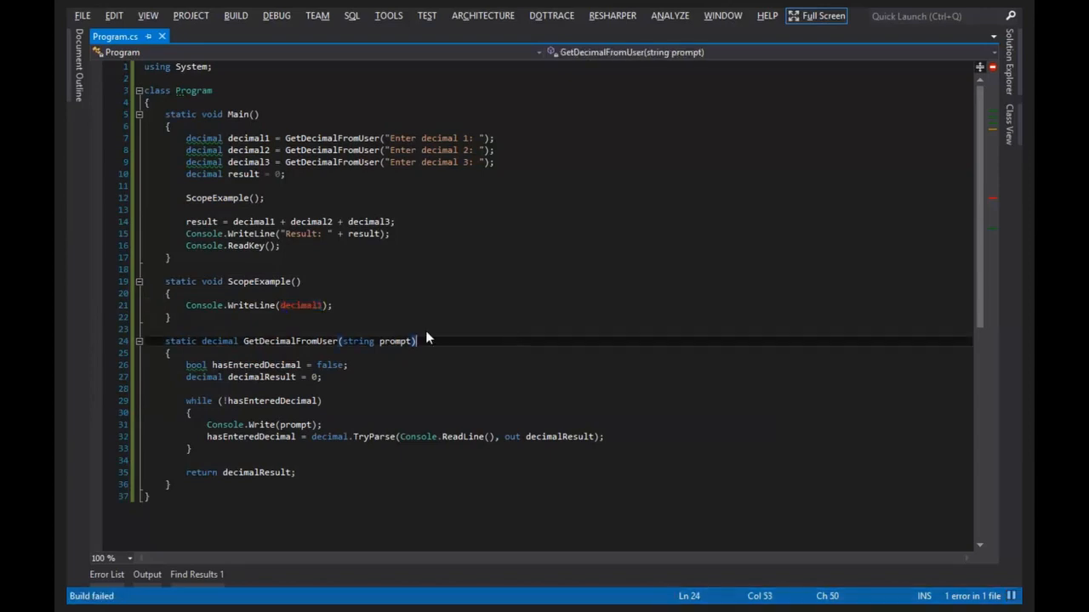
pyautogui.click(107, 574)
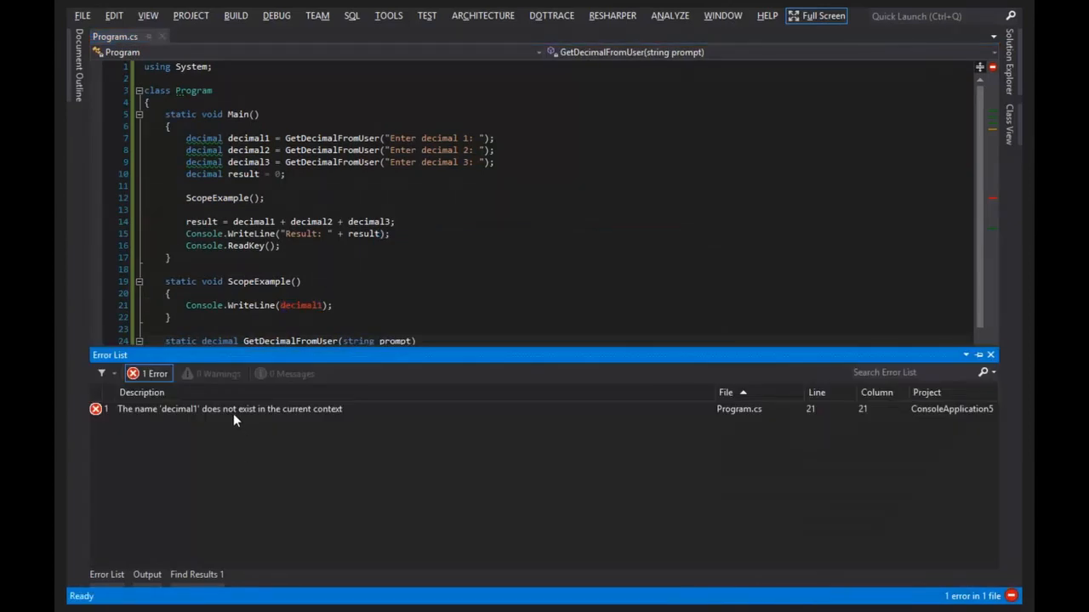
pyautogui.doubleClick(230, 409)
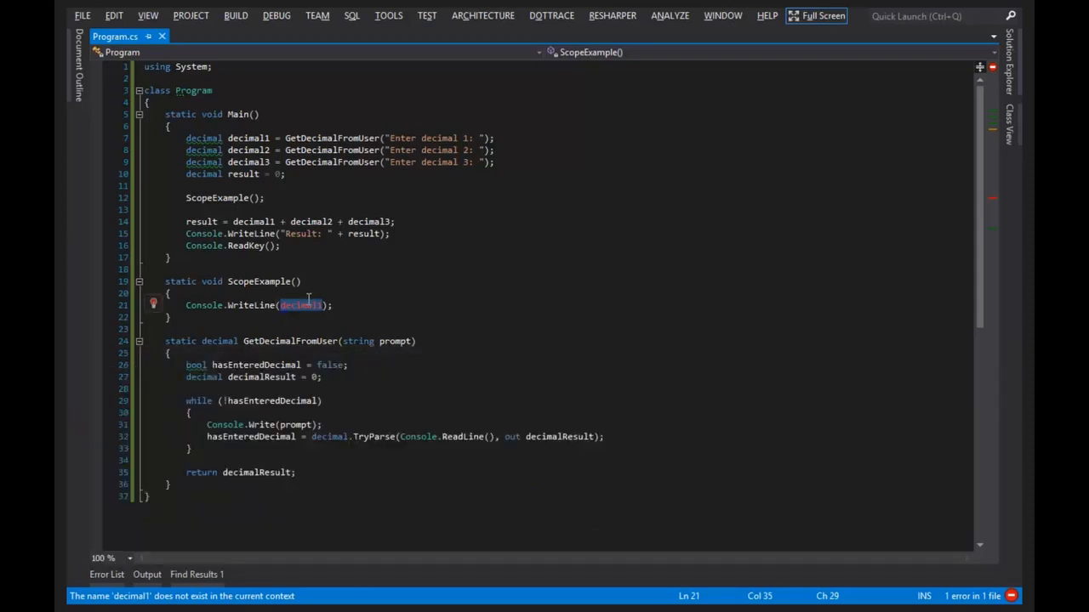
pyautogui.moveTo(277, 319)
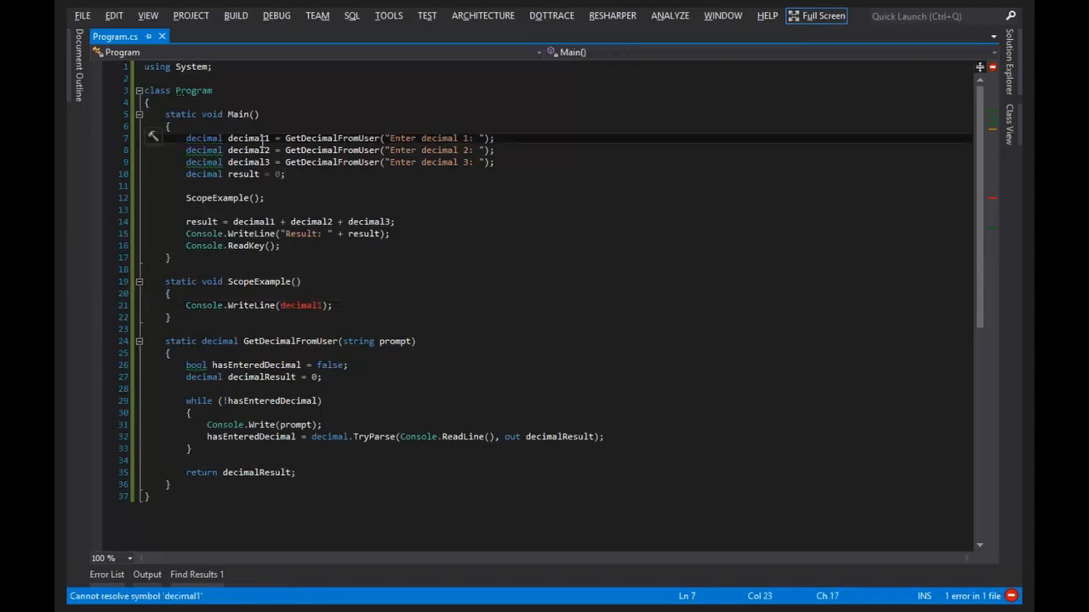
pyautogui.doubleClick(248, 137)
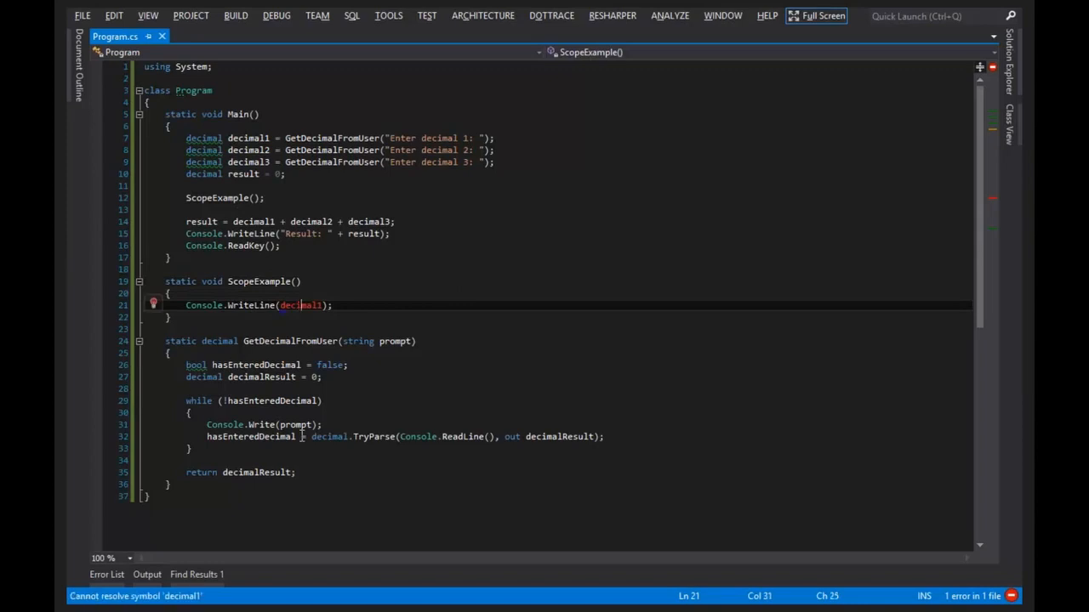
pyautogui.moveTo(255, 400)
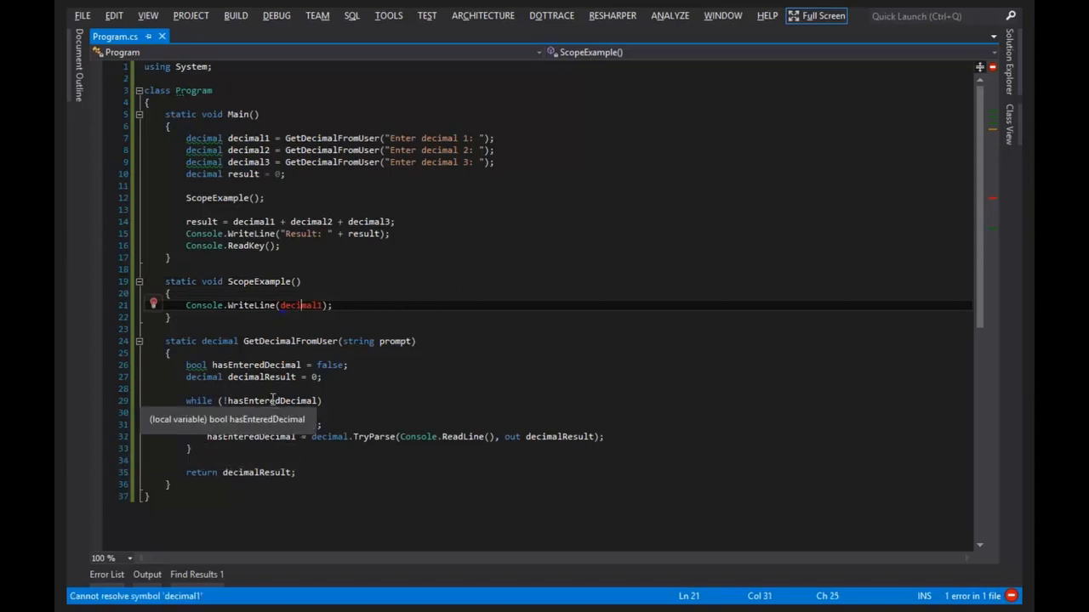